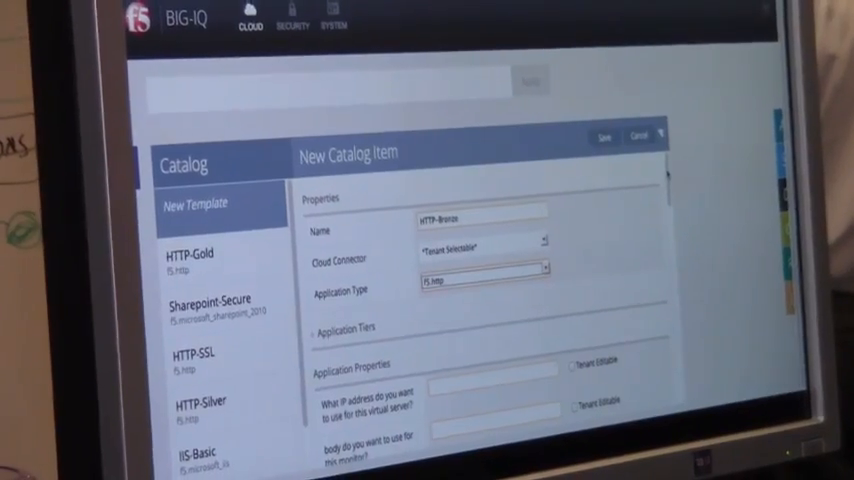
Step: Scroll through the New Catalog Item application properties to review them
scroll(down, 3)
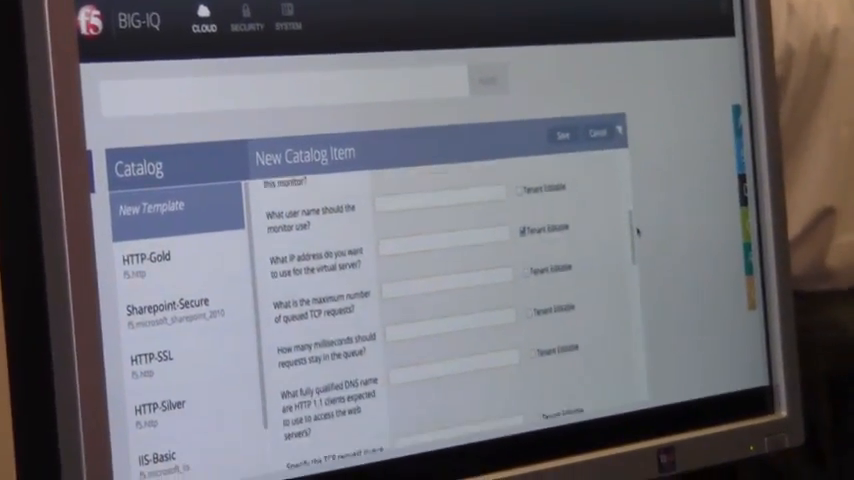
scroll(down, 3)
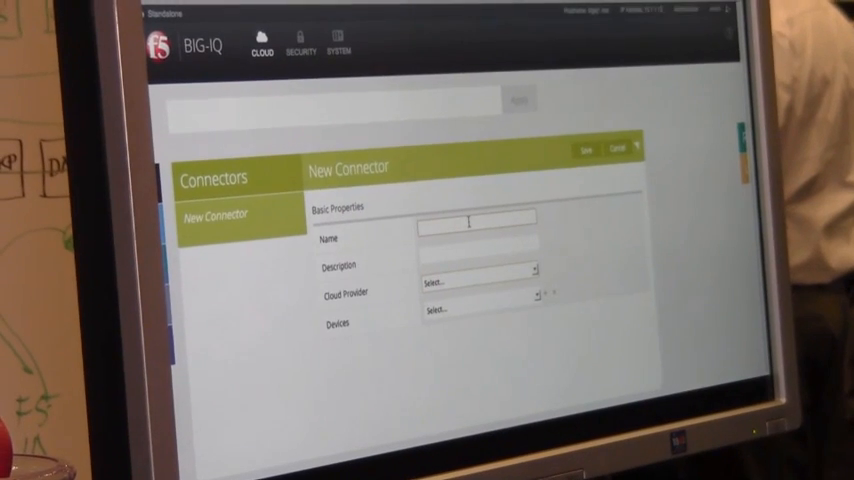
Step: Name the connector, choose the VMware cloud provider and device, and enter admin credentials with 'default' tenant
text(rs)
click(478, 250)
text(F5 application delivery)
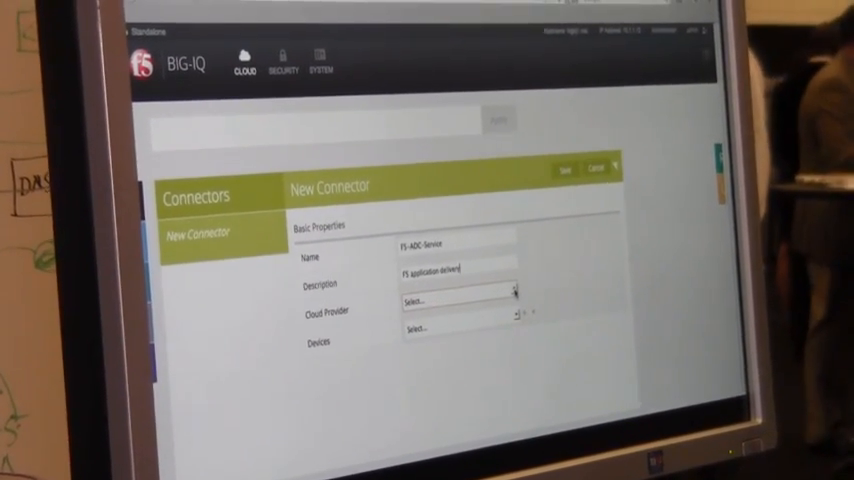
click(450, 292)
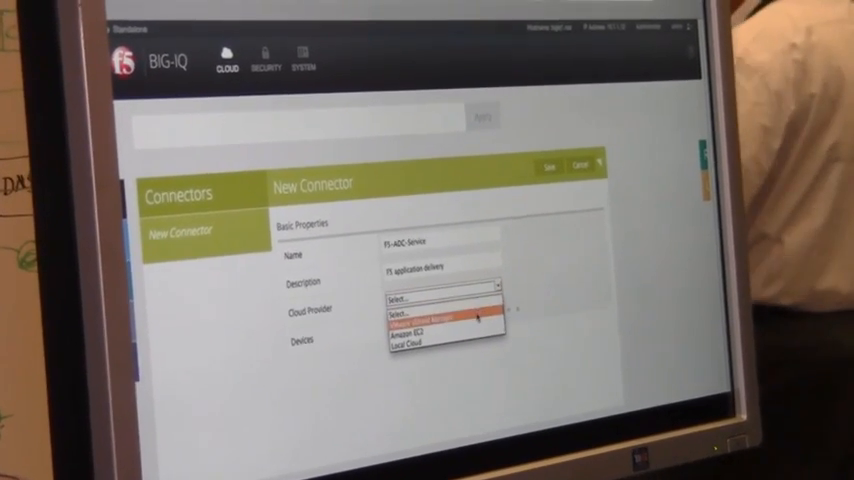
click(424, 324)
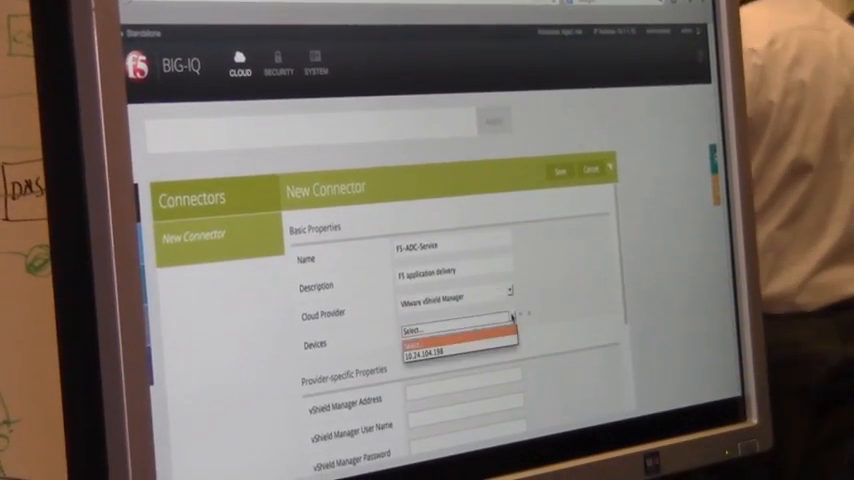
click(440, 352)
text(10.24.227)
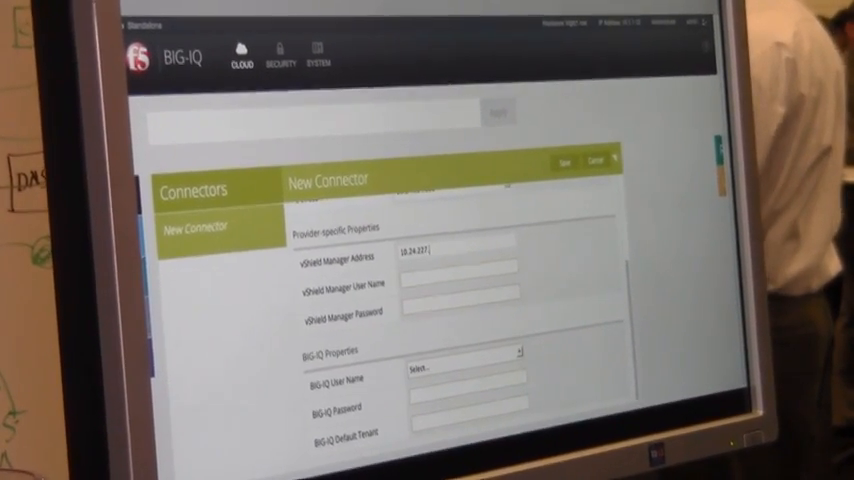
text(admin)
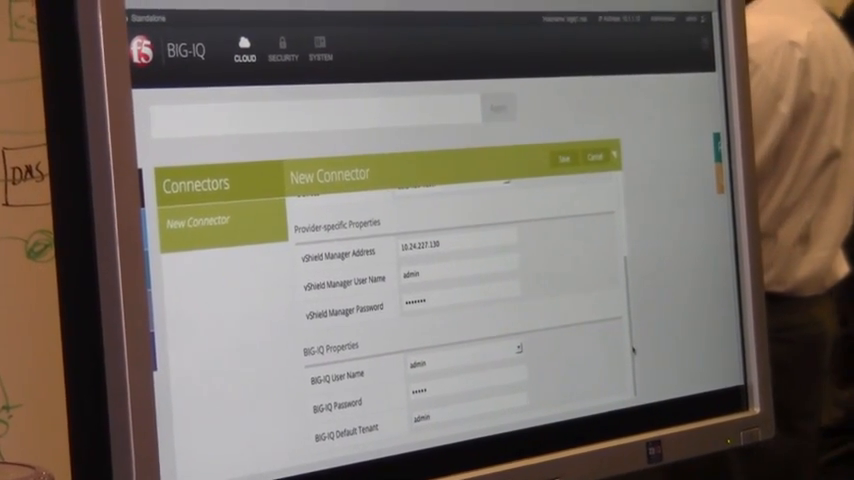
text(default)
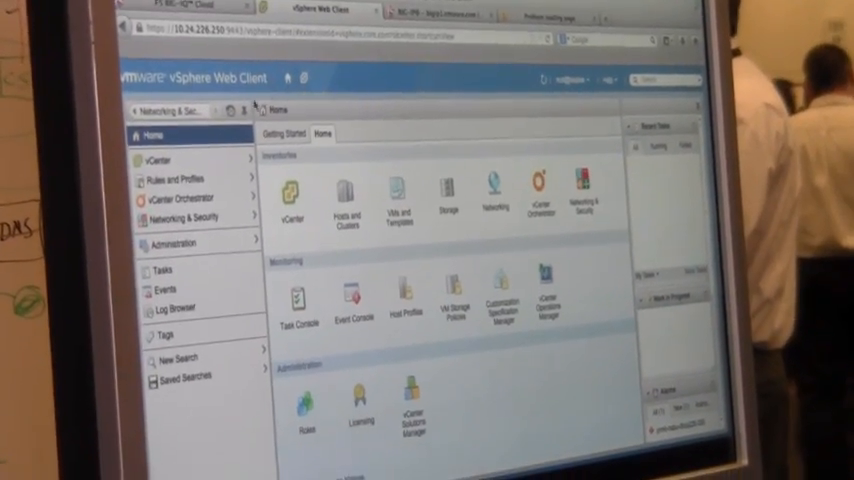
Step: Go to Networking & Security and open NSX Edges to reach F5-edge's load balancer
click(178, 216)
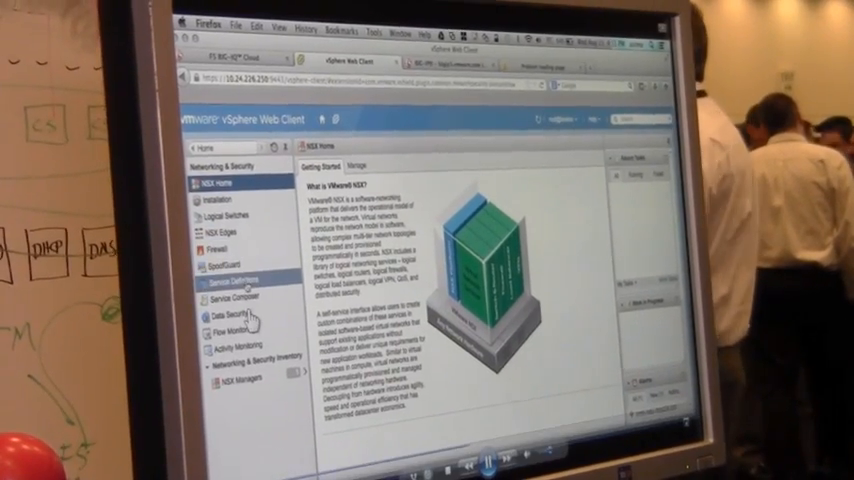
click(232, 288)
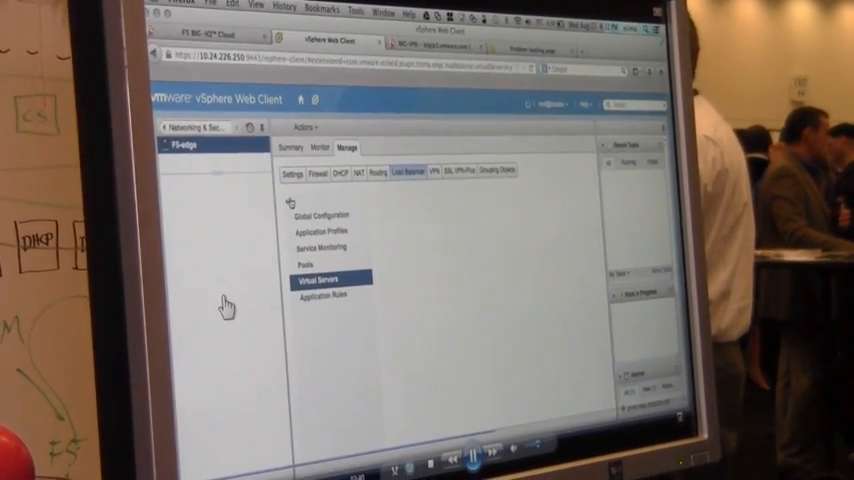
Step: Enable Loadbalancer and Service Insertion in F5-edge's global configuration, then return to Virtual Servers
click(324, 280)
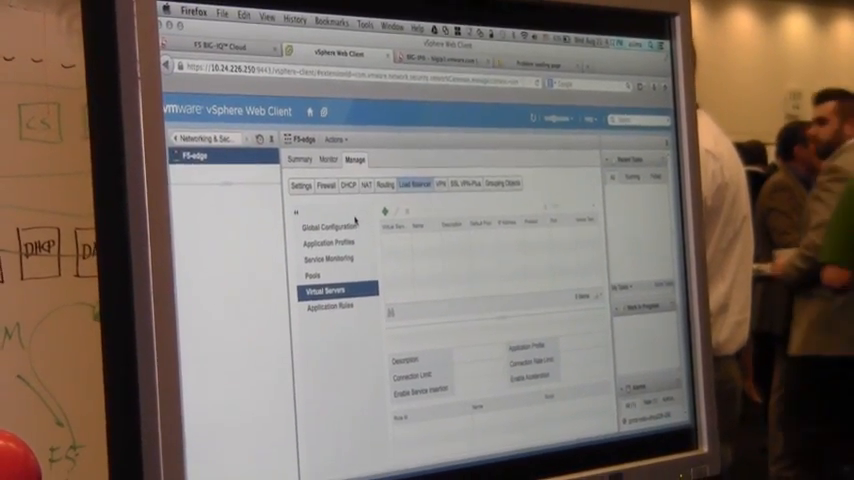
click(334, 224)
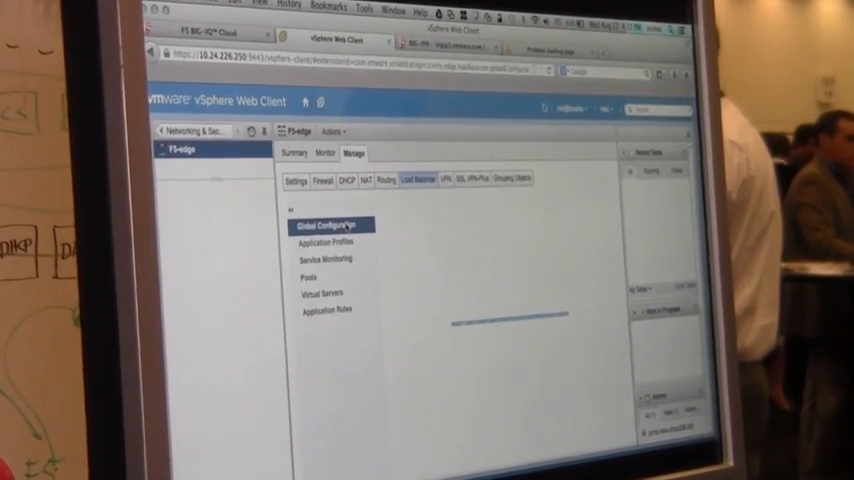
click(328, 222)
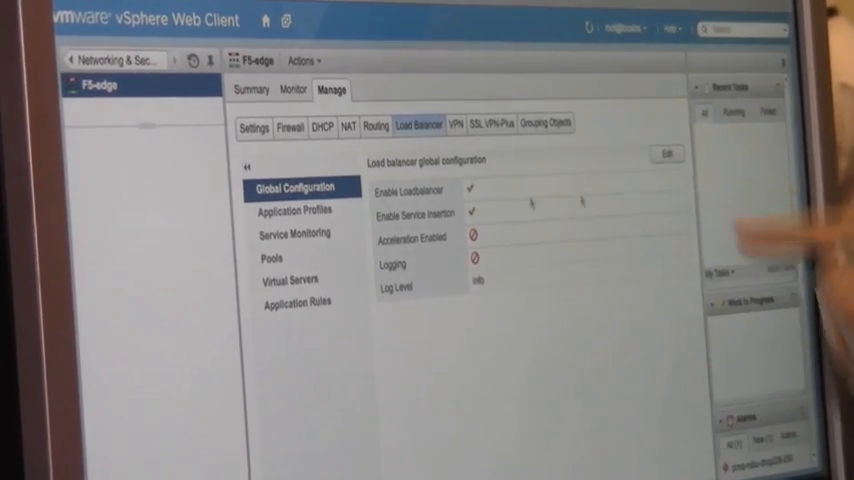
click(668, 152)
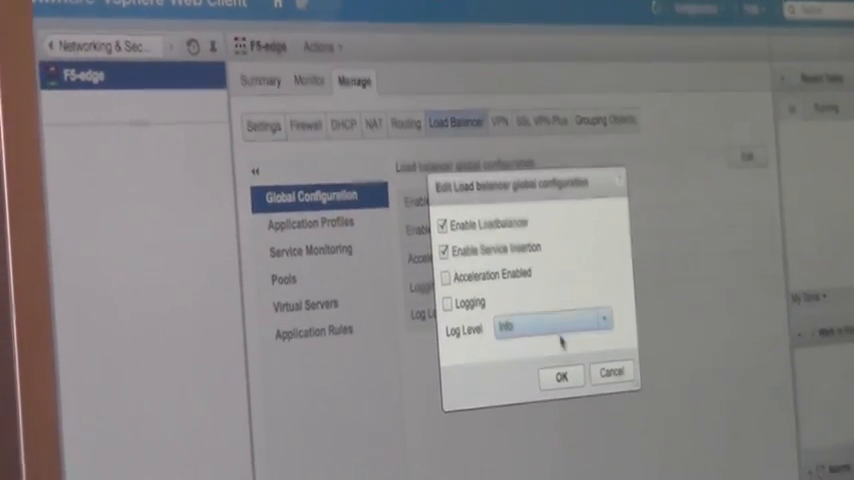
click(560, 376)
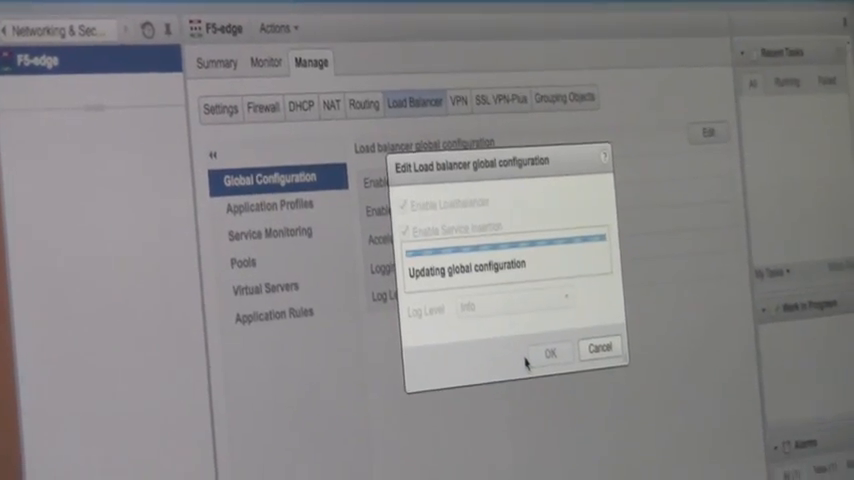
click(548, 352)
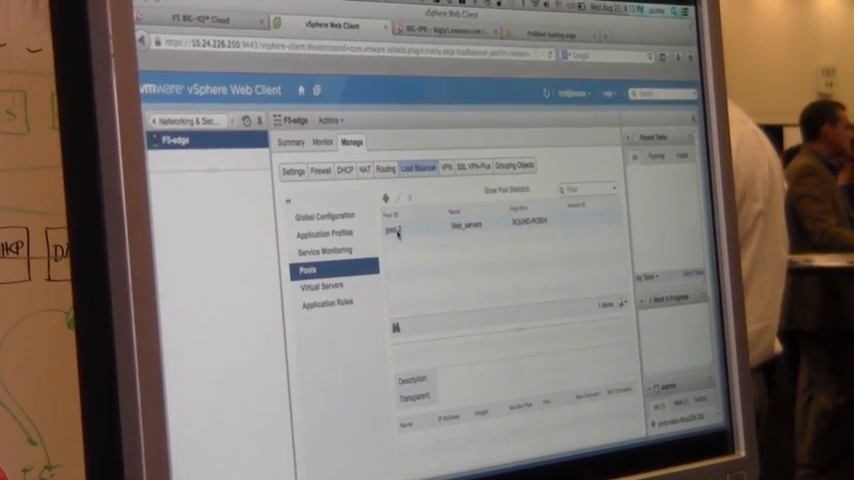
click(450, 236)
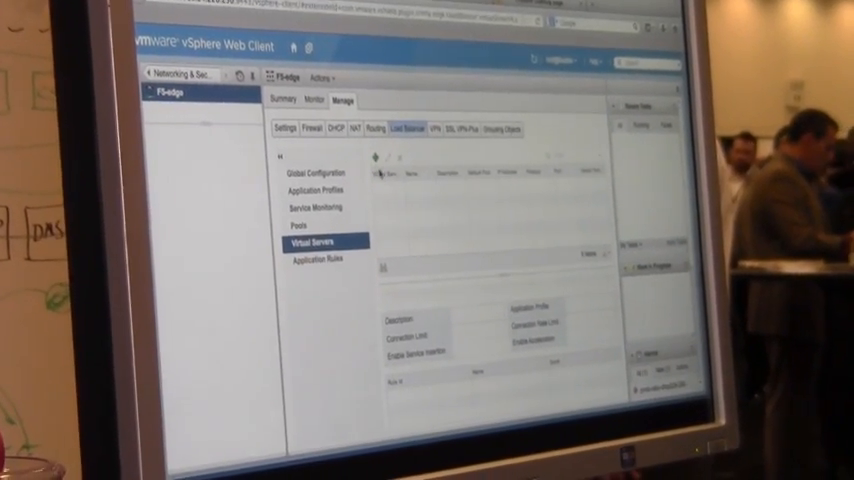
Step: Add a new virtual server with service insertion enabled and its vendor template attribute edited, then save it
click(374, 160)
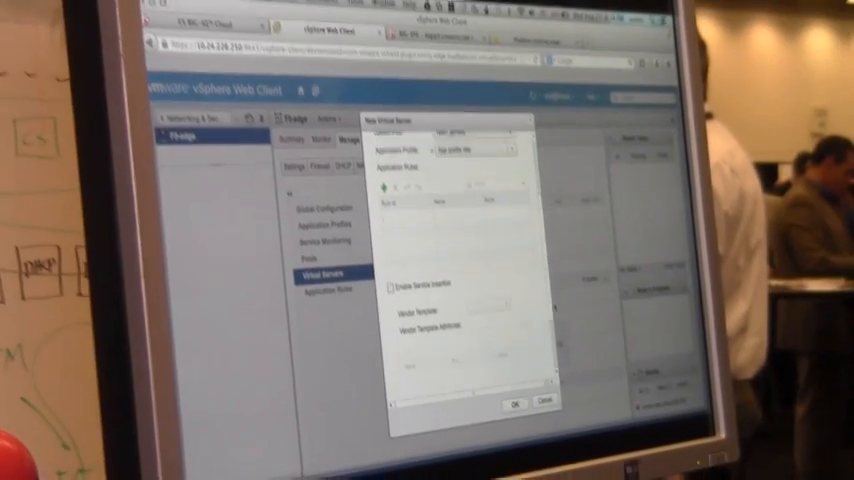
click(392, 288)
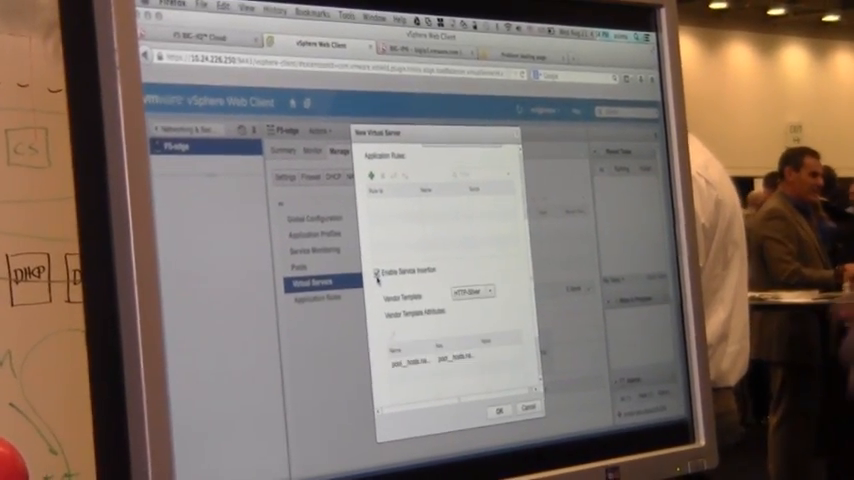
click(480, 292)
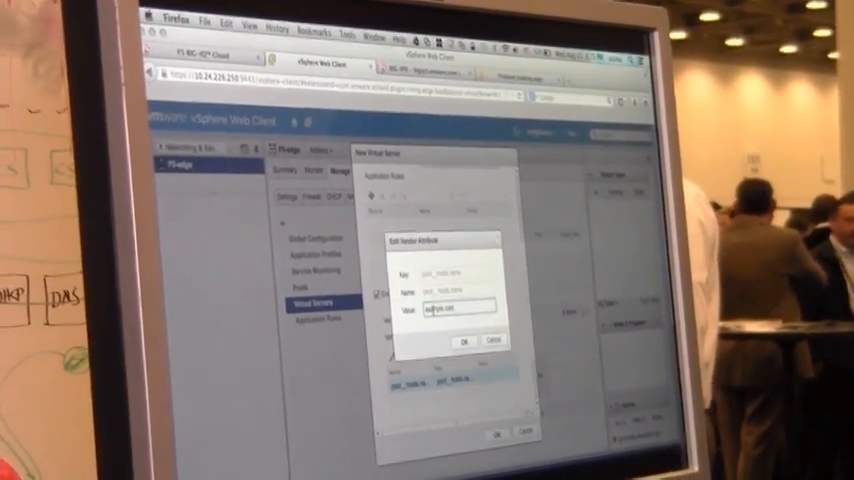
click(466, 342)
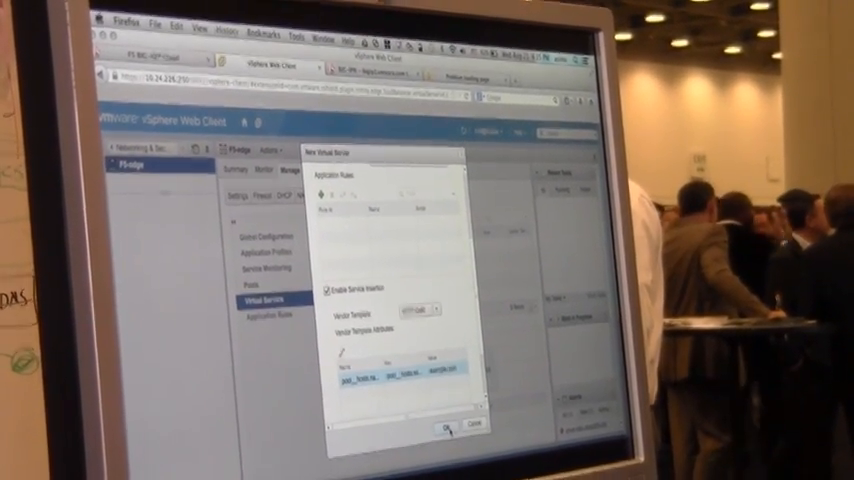
click(444, 424)
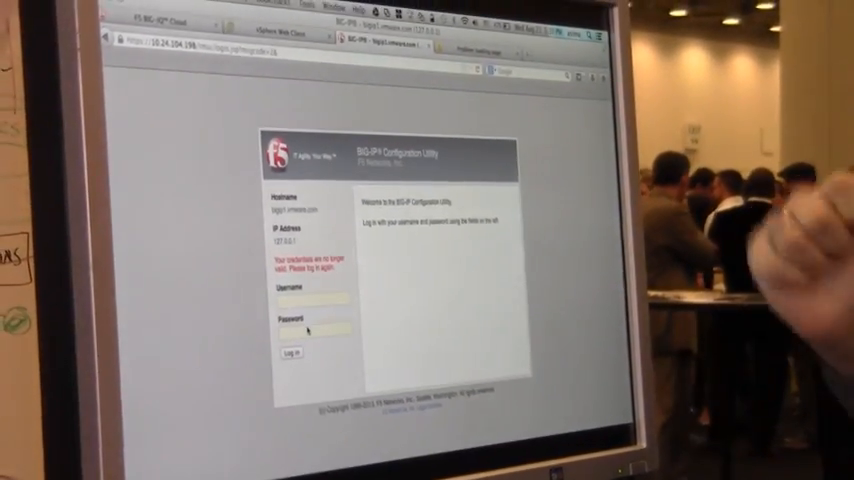
text(admin)
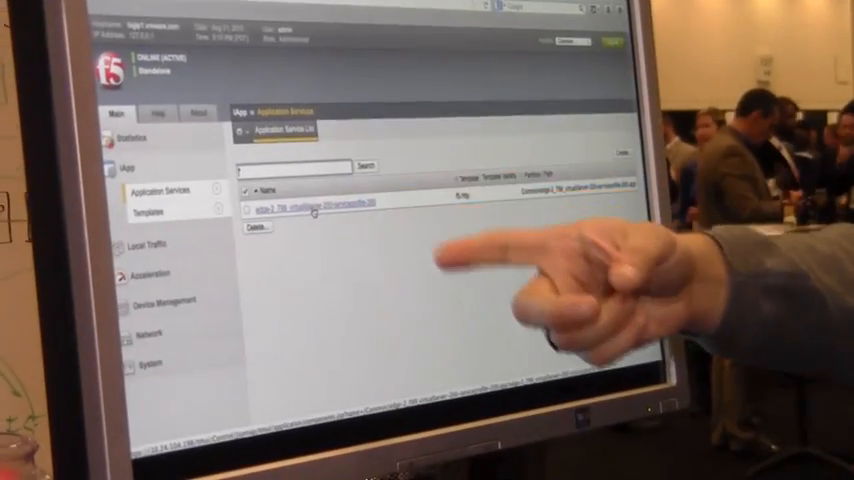
click(310, 204)
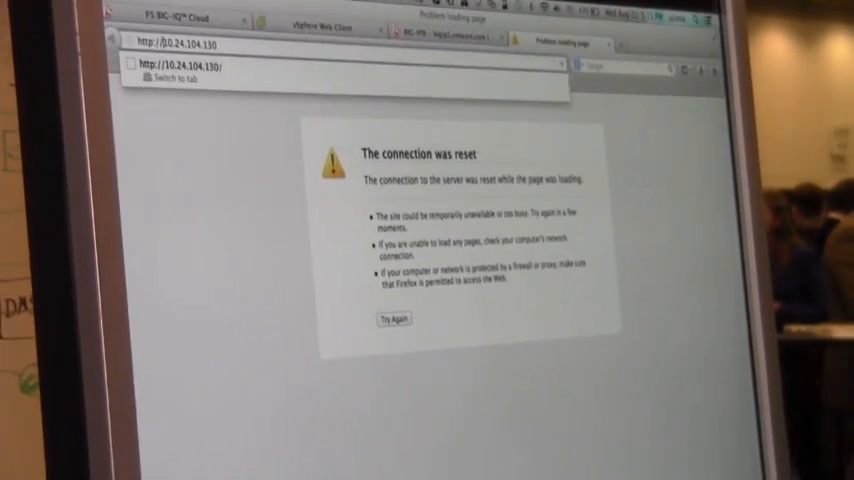
click(392, 320)
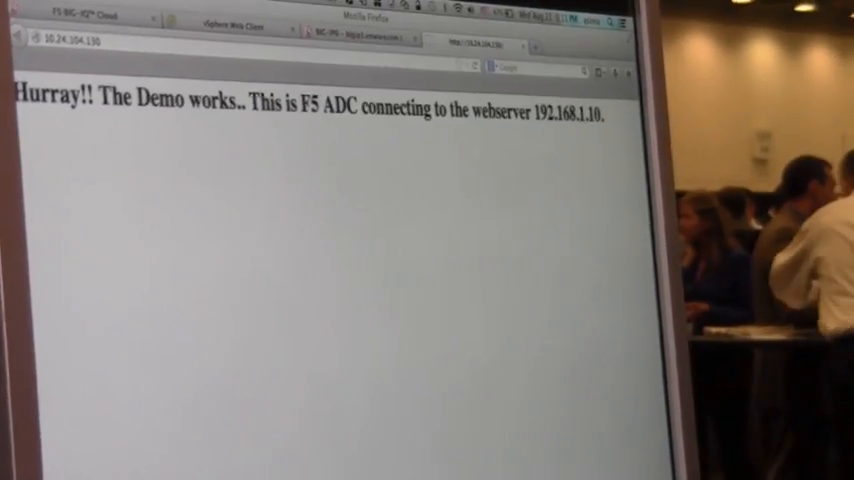